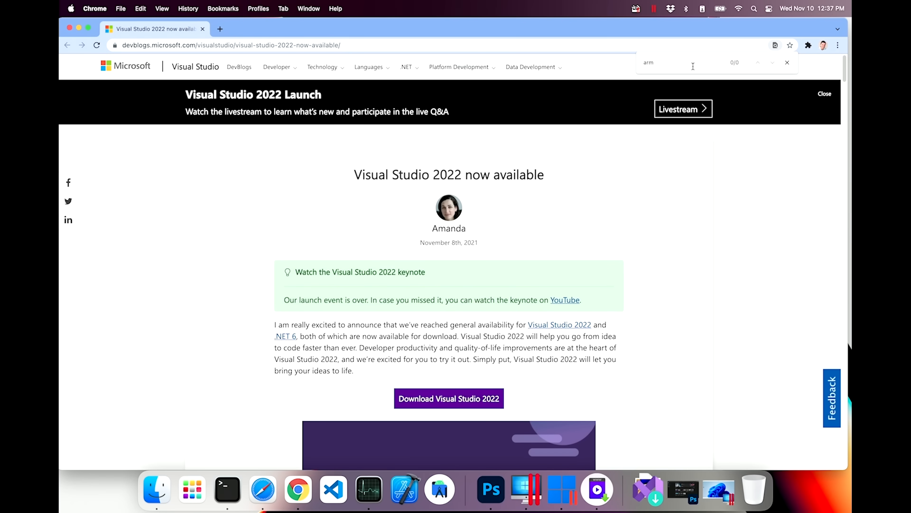
pyautogui.scroll(-3)
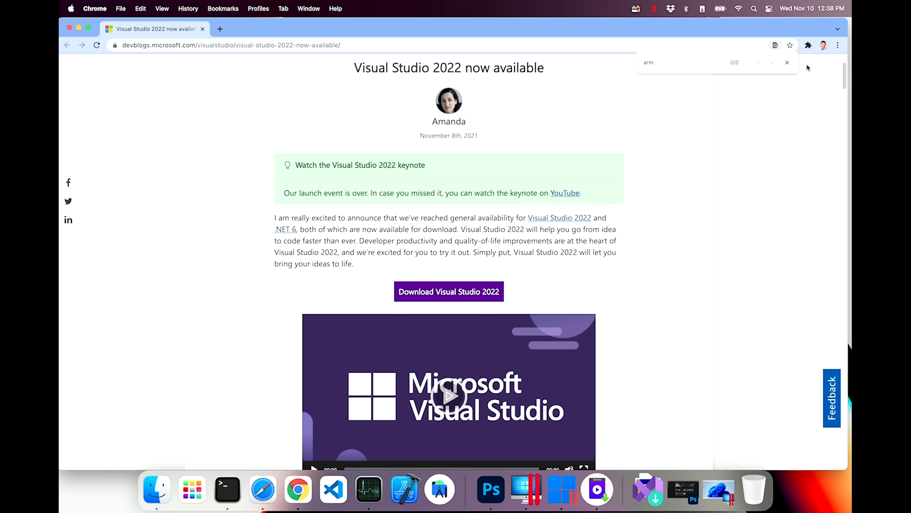
pyautogui.scroll(-3)
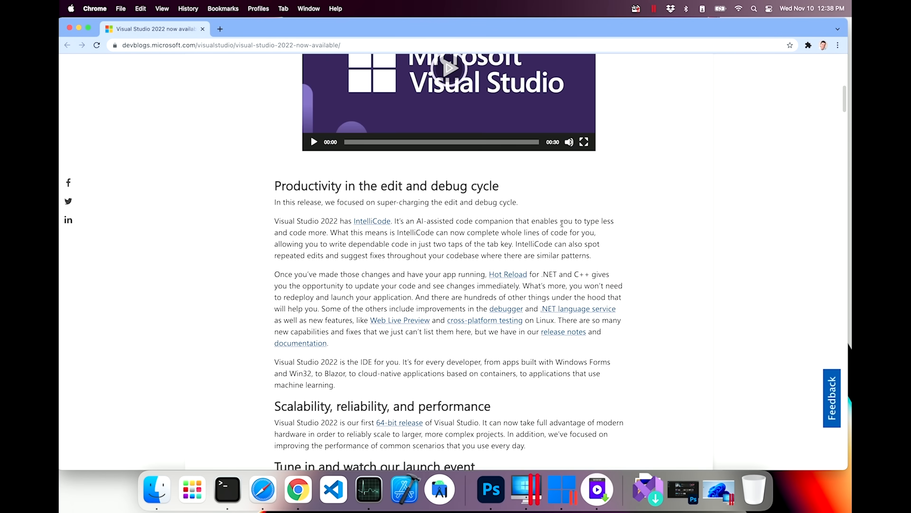